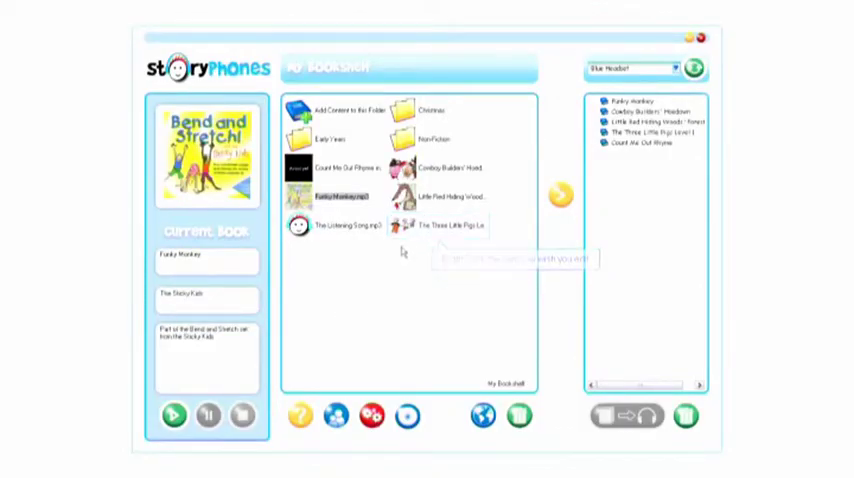
Step: Start editing the ID3 tags of The Three Little Pigs from its bookshelf context menu
right_click(440, 224)
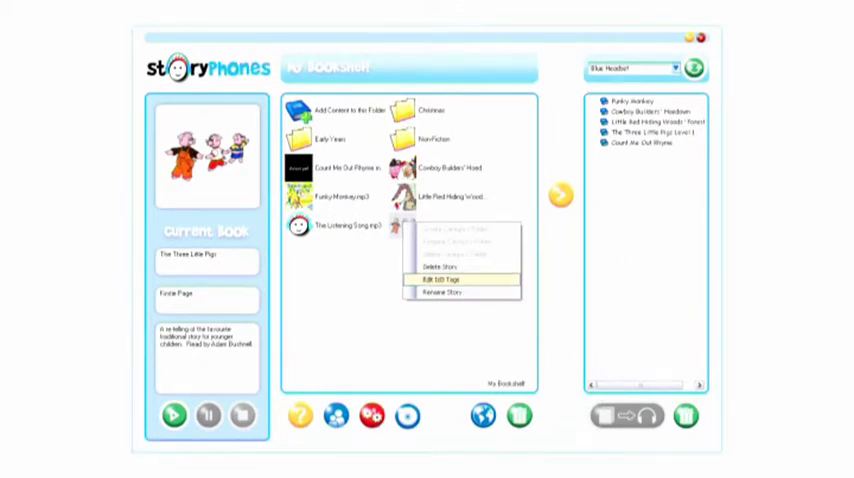
click(434, 268)
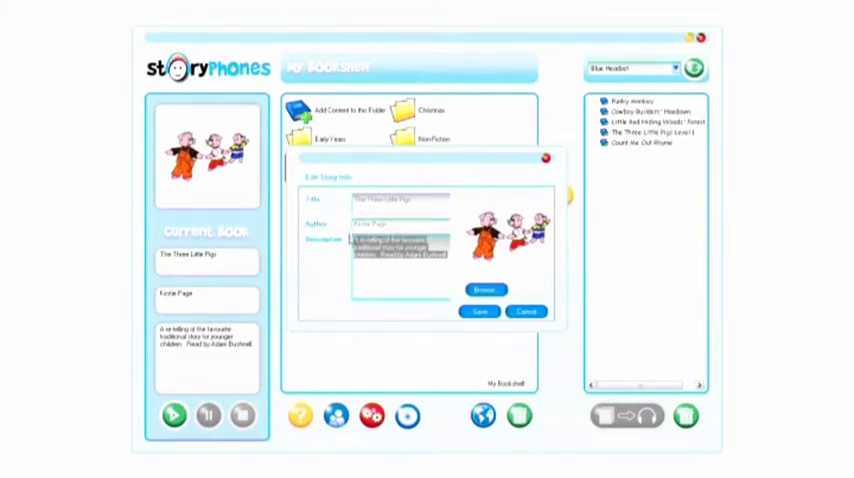